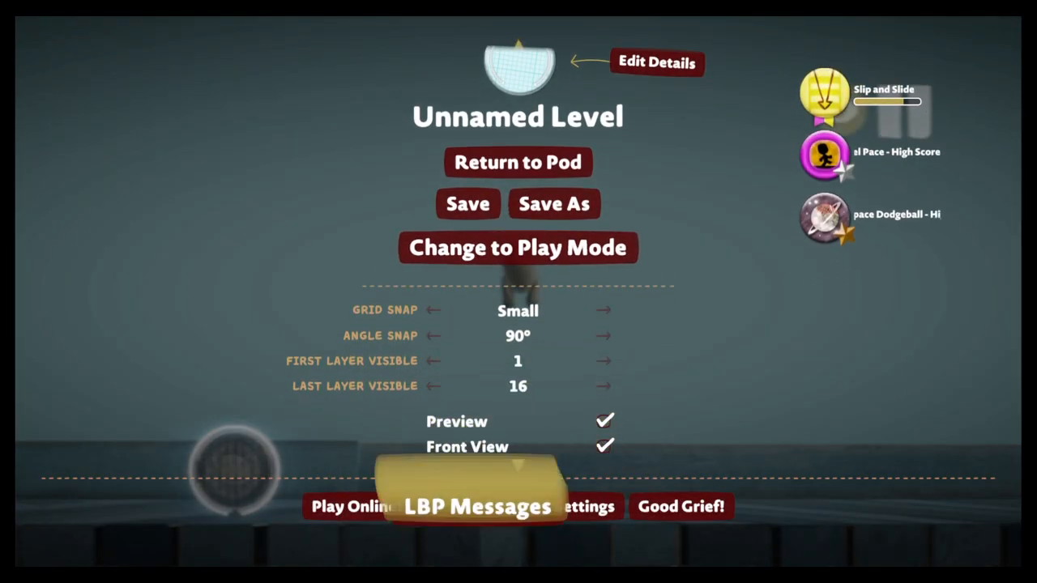
# Step: Close the create-mode pause menu to resume the unnamed level on the wooden floor
pyautogui.click(518, 247)
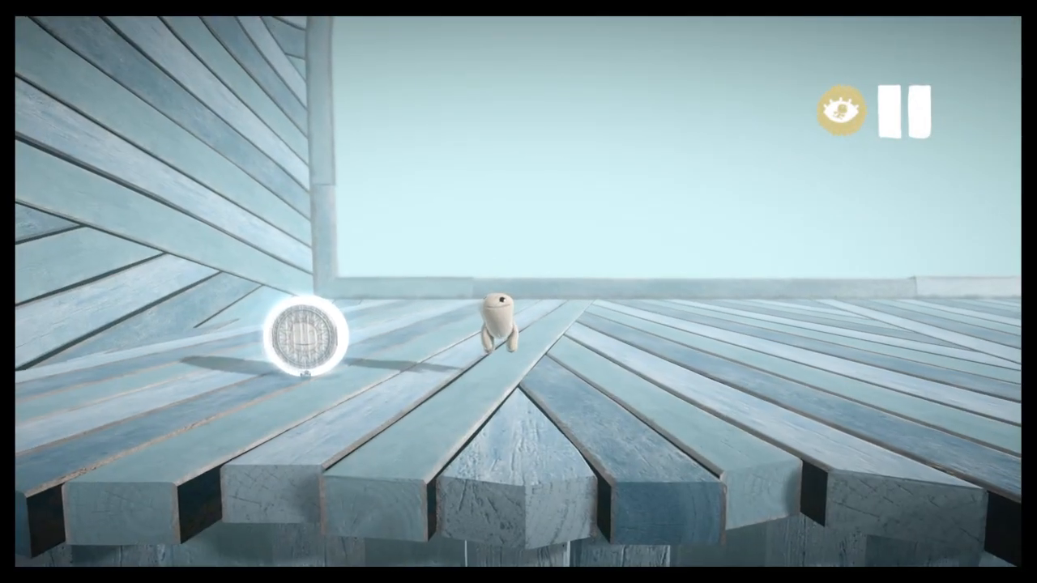